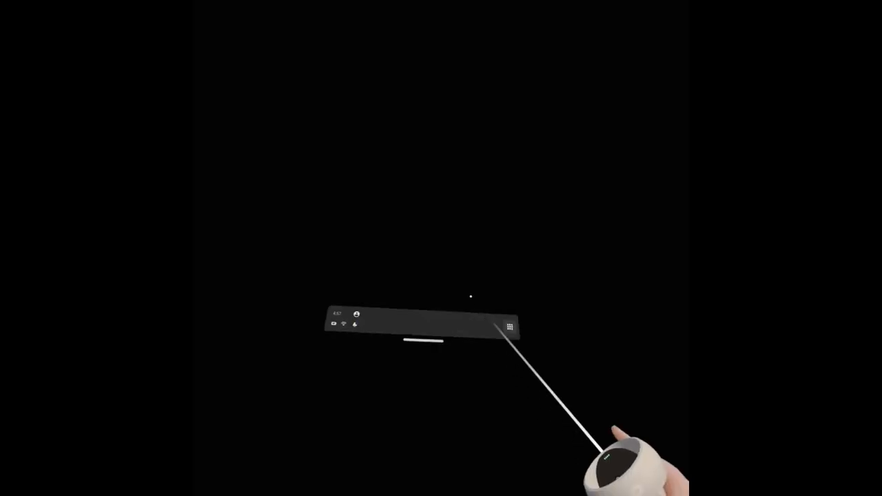
Step: Return to the canyon Home environment with the universal menu bar visible
click(509, 325)
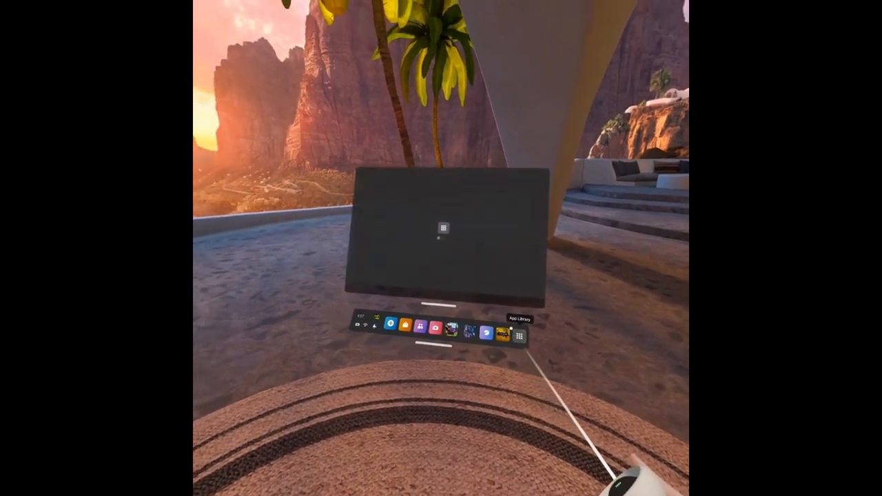
Step: Bring up the full Settings panel with its category grid from the universal menu
click(521, 336)
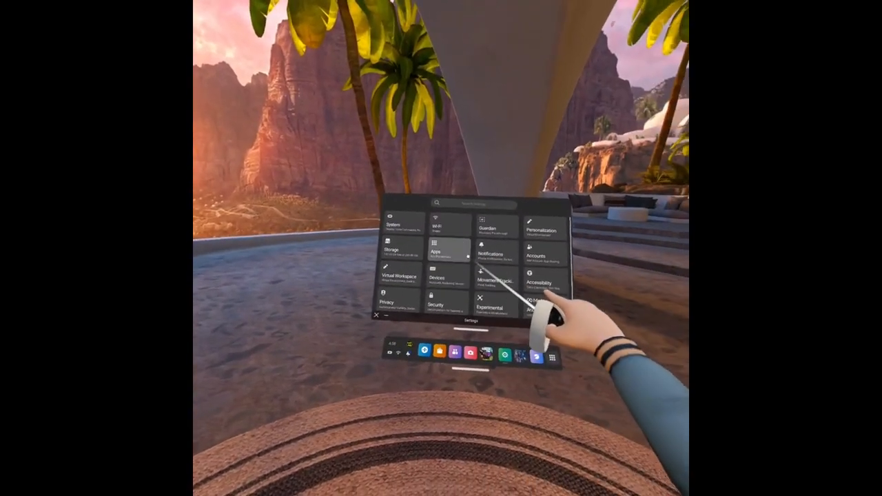
click(395, 226)
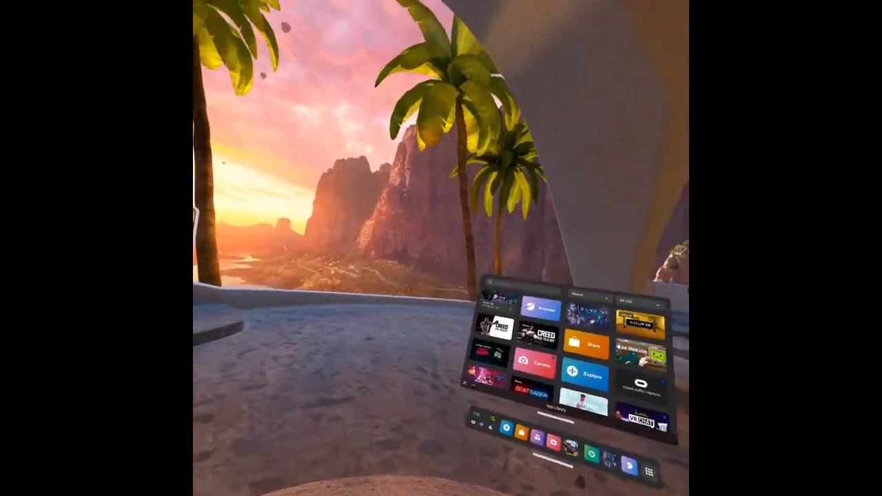
mouse_move(454, 268)
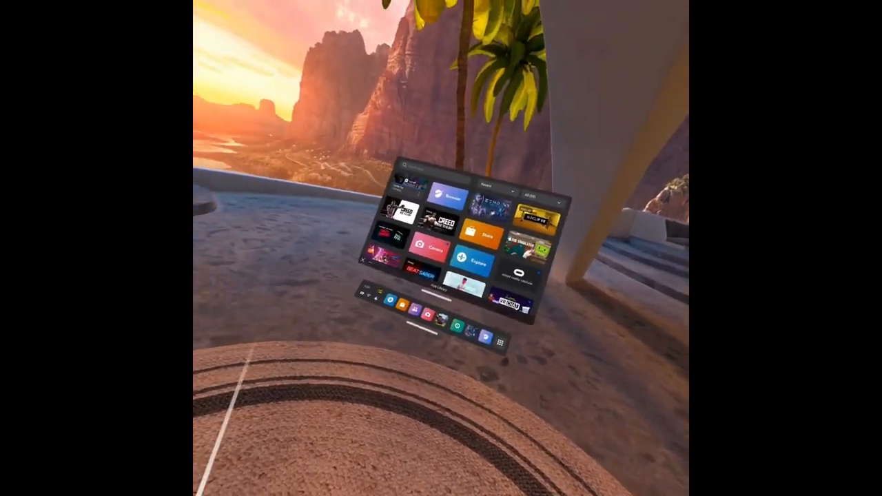